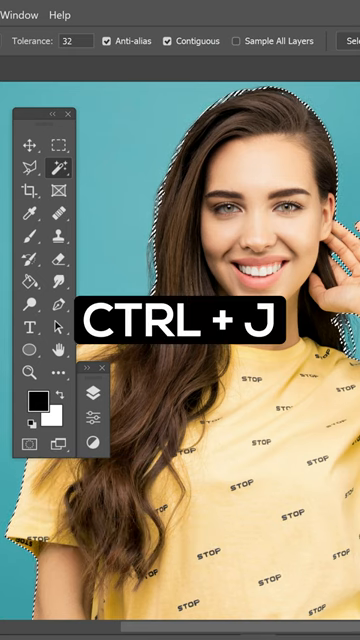
Step: Duplicate the selected woman onto her own layer with Ctrl+J
{"action": "key", "text": "ctrl+j"}
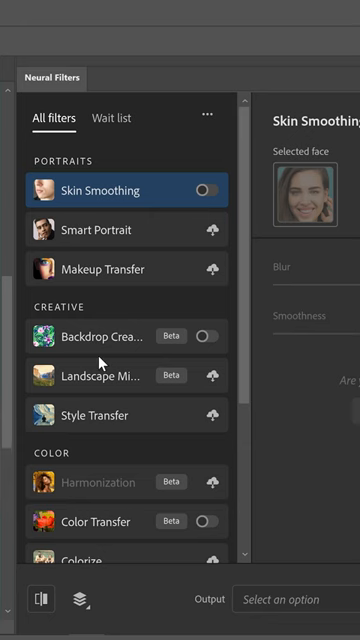
Step: In Backdrop Creator, enter a new prompt and generate three purple backdrop previews
{"action": "left_click", "coordinate": [104, 336]}
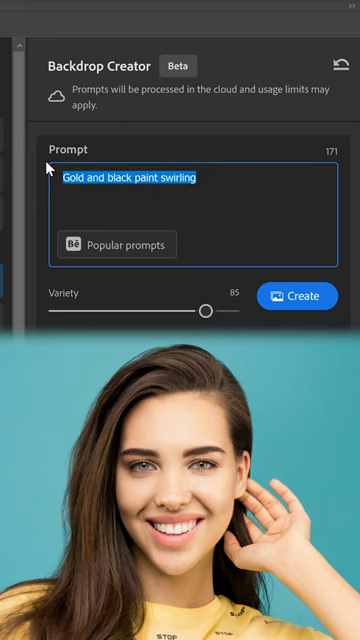
{"action": "type", "text": "a"}
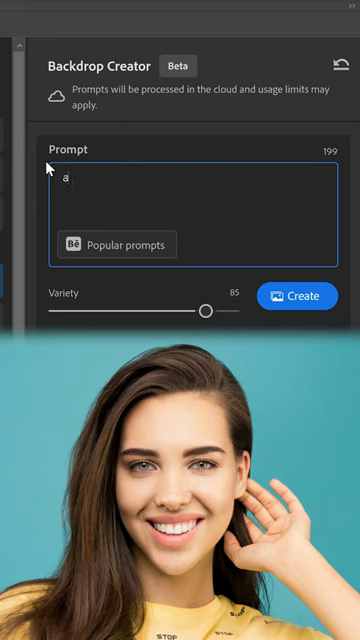
{"action": "left_click", "coordinate": [296, 296]}
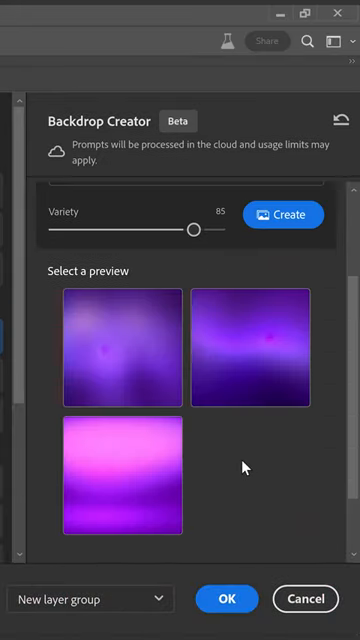
Step: Choose the pink-to-purple gradient preview and apply it as a new layer group
{"action": "left_click", "coordinate": [124, 476]}
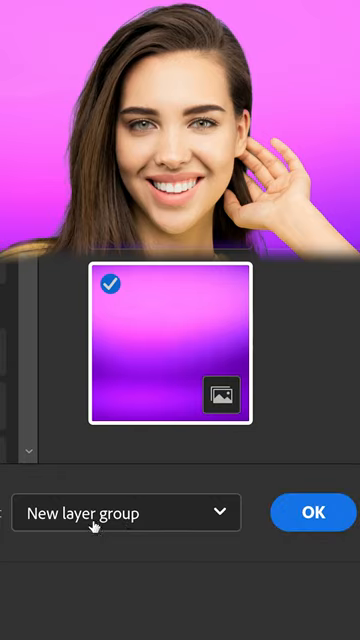
{"action": "left_click", "coordinate": [312, 512]}
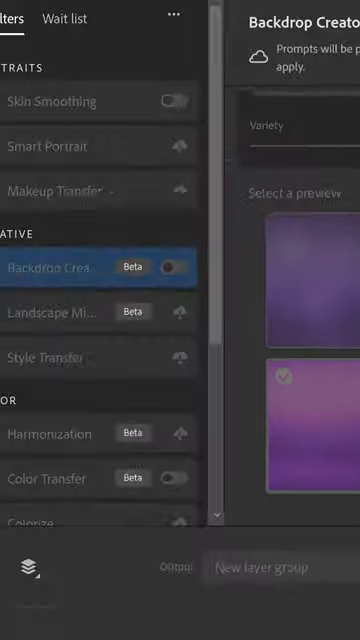